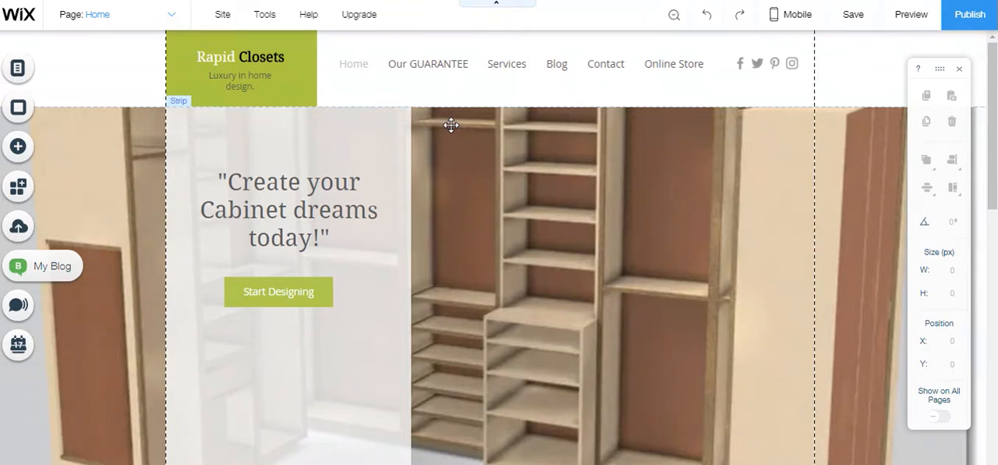
{"action": "mouse_move", "coordinate": [28, 281]}
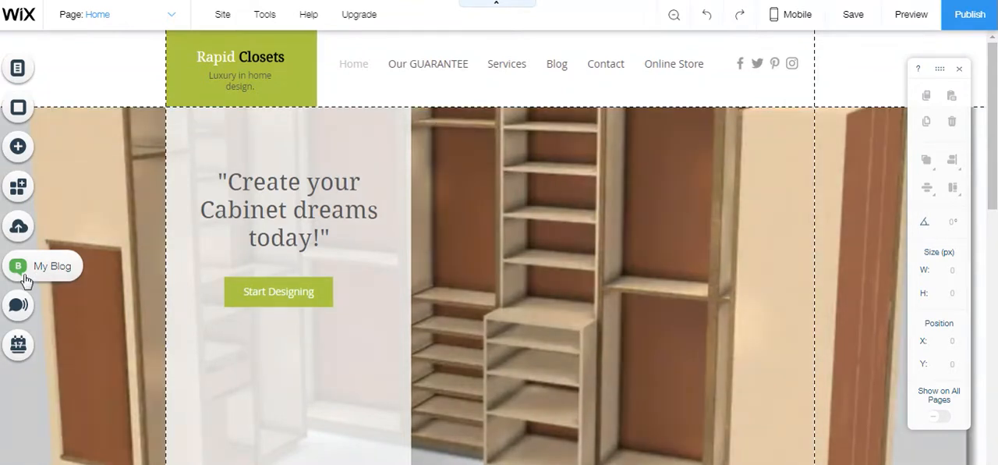
Open the My Blog manager from the left toolbar
{"action": "left_click", "coordinate": [17, 266]}
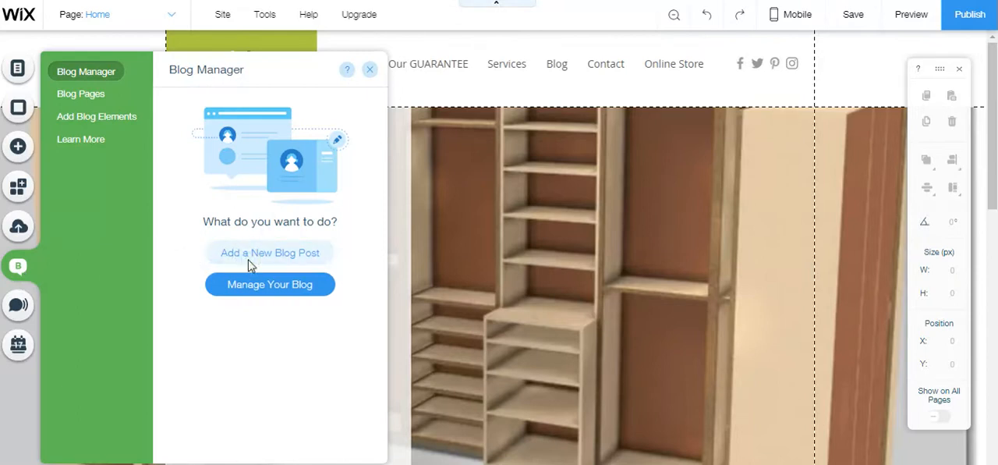
Add a new blank blog post draft from the Blog Manager
{"action": "left_click", "coordinate": [270, 252]}
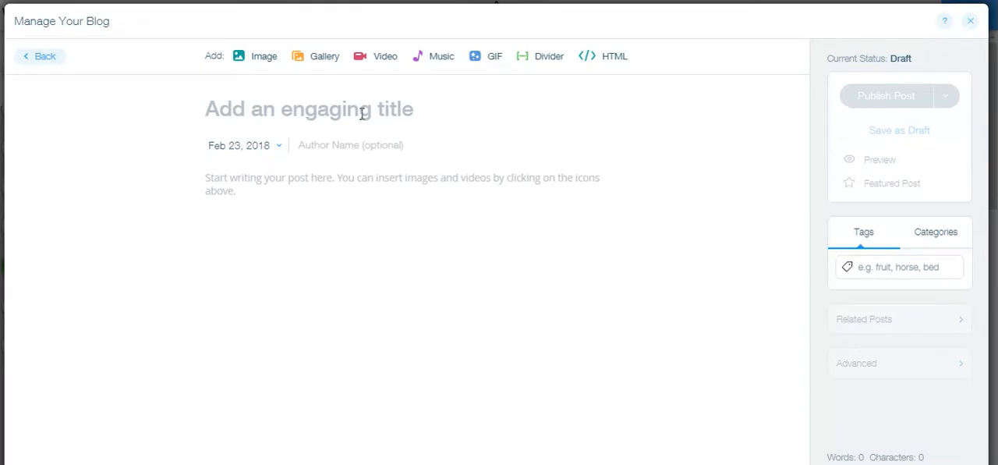
{"action": "mouse_move", "coordinate": [361, 115]}
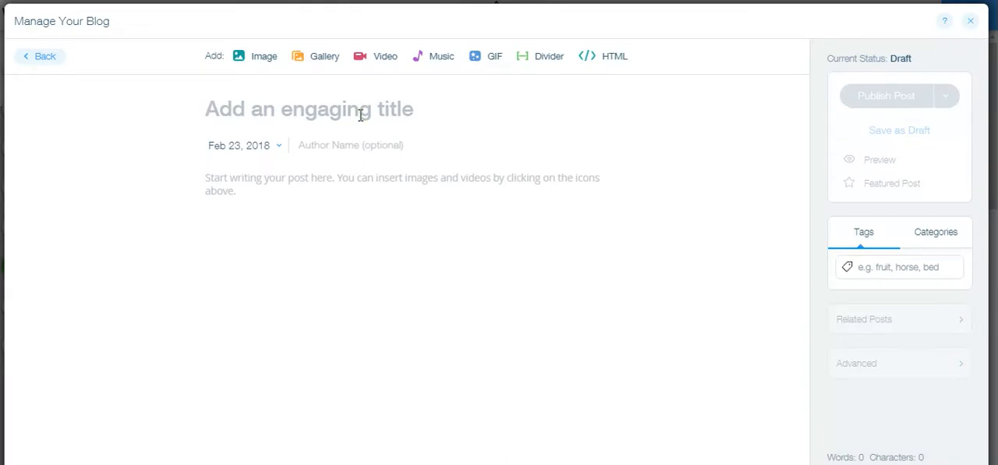
Type the post title 'Nice Green Lawn', fixing the all-caps letters
{"action": "type", "text": "Nice Green"}
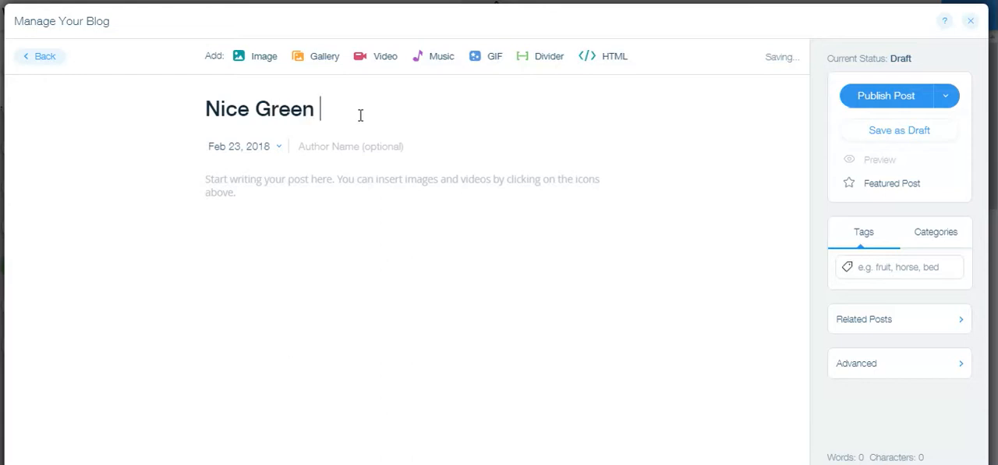
{"action": "type", "text": "LAWN"}
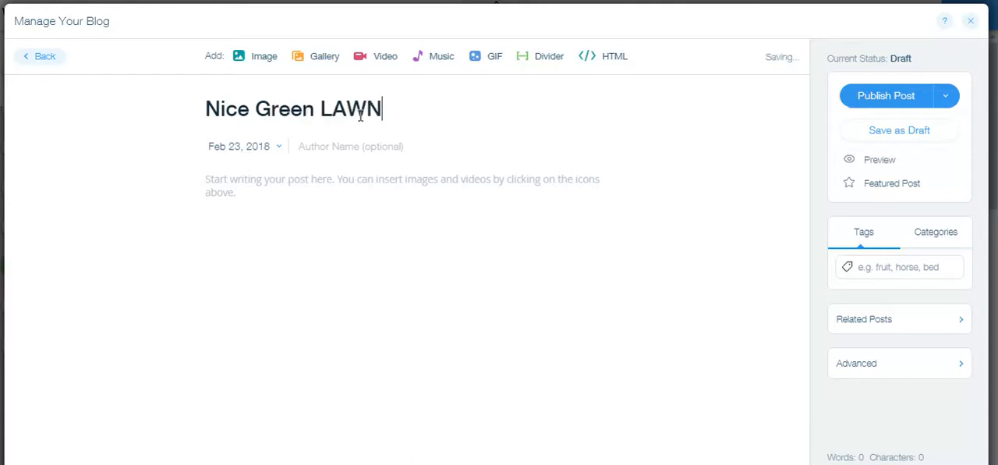
{"action": "key", "text": "Backspace"}
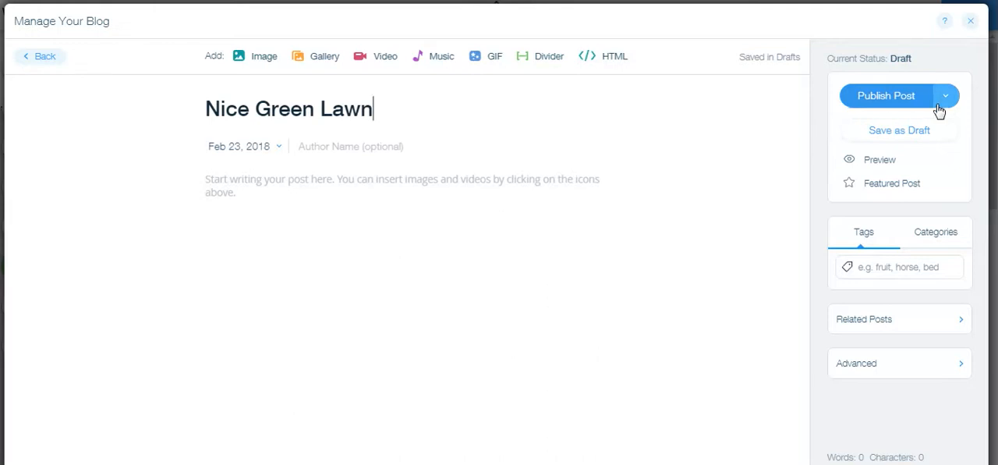
Schedule the post for Feb 24, 2018 at 3:21 AM
{"action": "left_click", "coordinate": [946, 95]}
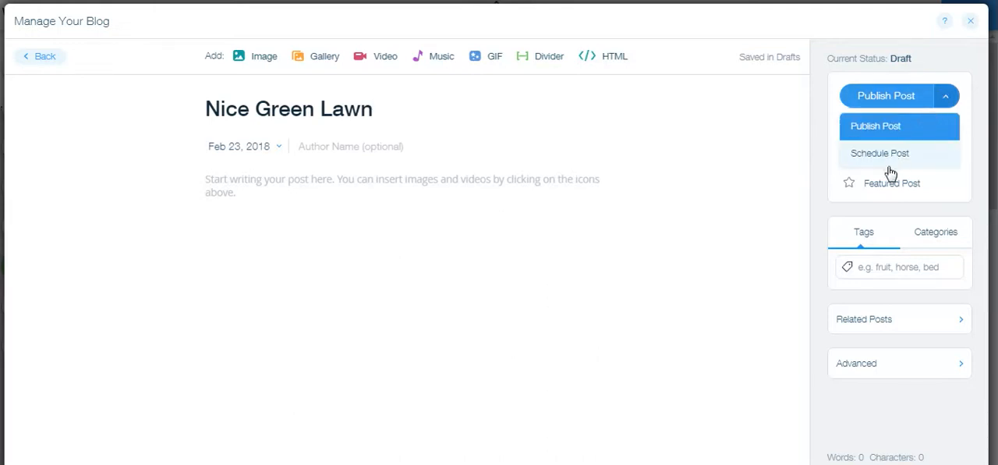
{"action": "left_click", "coordinate": [881, 153]}
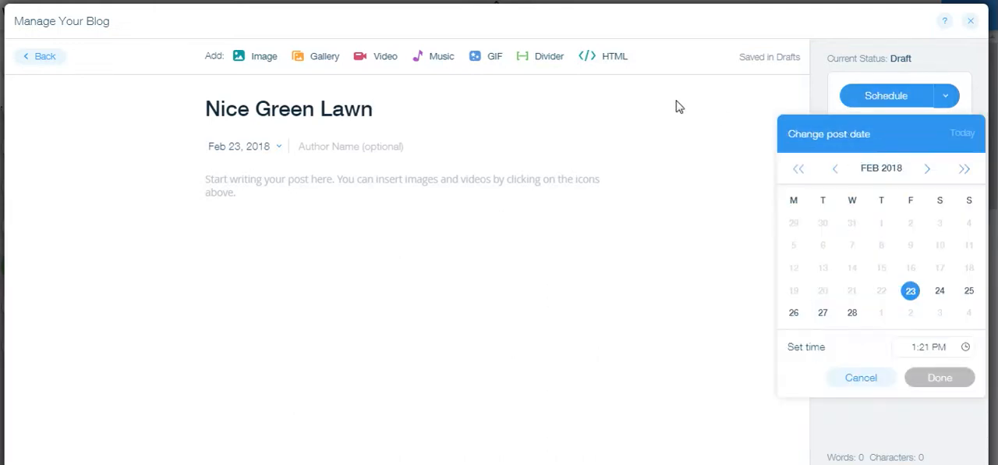
{"action": "left_click", "coordinate": [945, 290]}
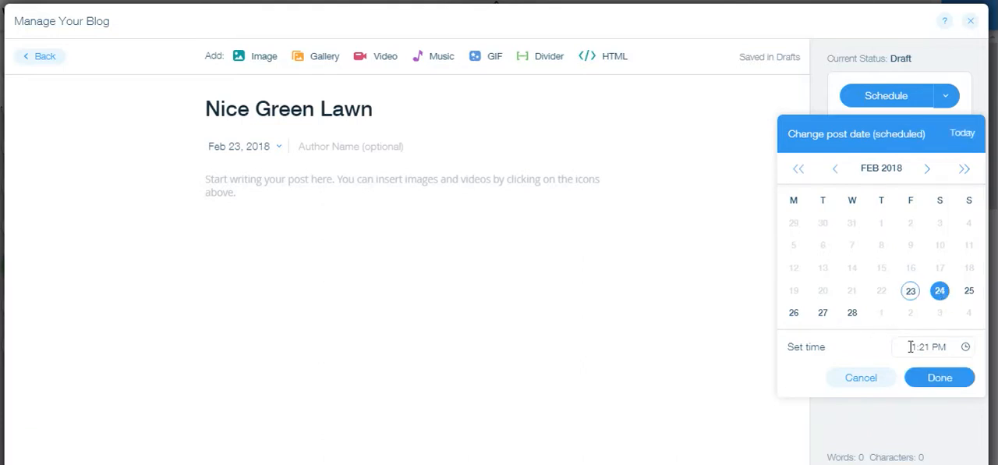
{"action": "left_click", "coordinate": [915, 347]}
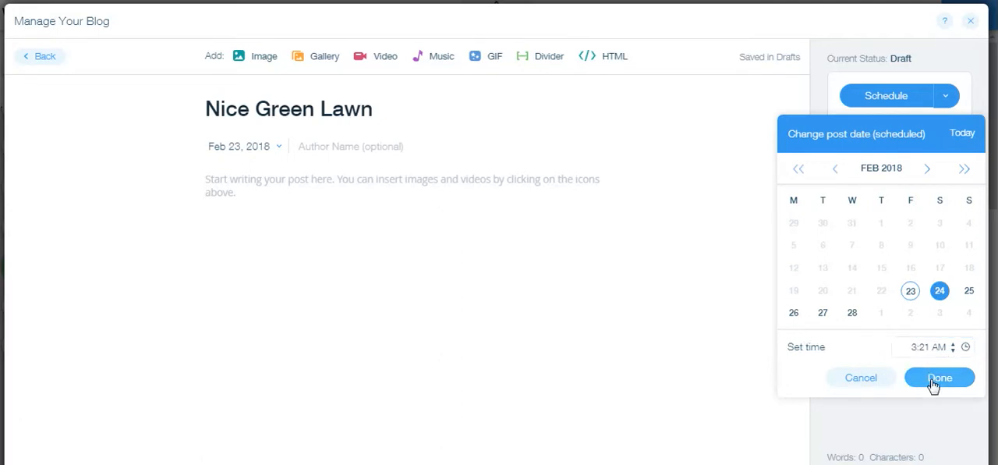
{"action": "left_click", "coordinate": [939, 378]}
{"action": "type", "text": "N"}
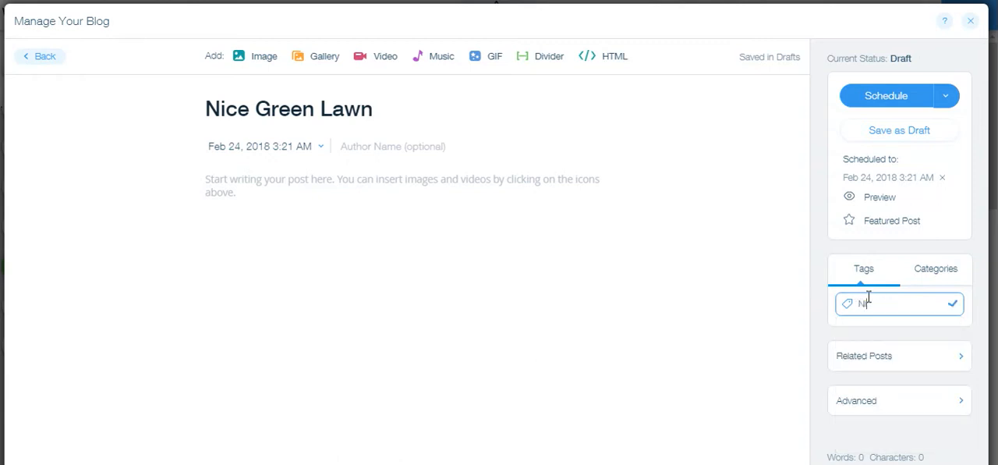
Add the tag 'Nice Green Lawn' and mark the post as featured
{"action": "type", "text": "ice Green Lawn"}
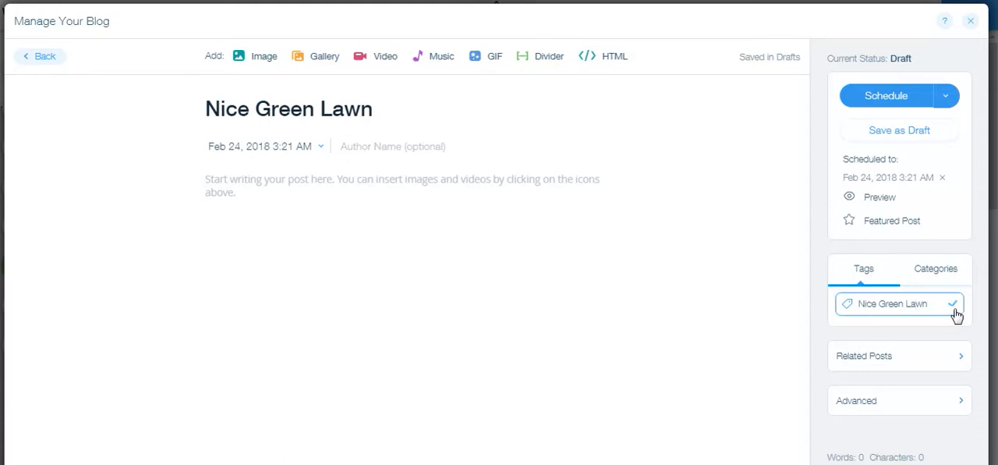
{"action": "left_click", "coordinate": [952, 306]}
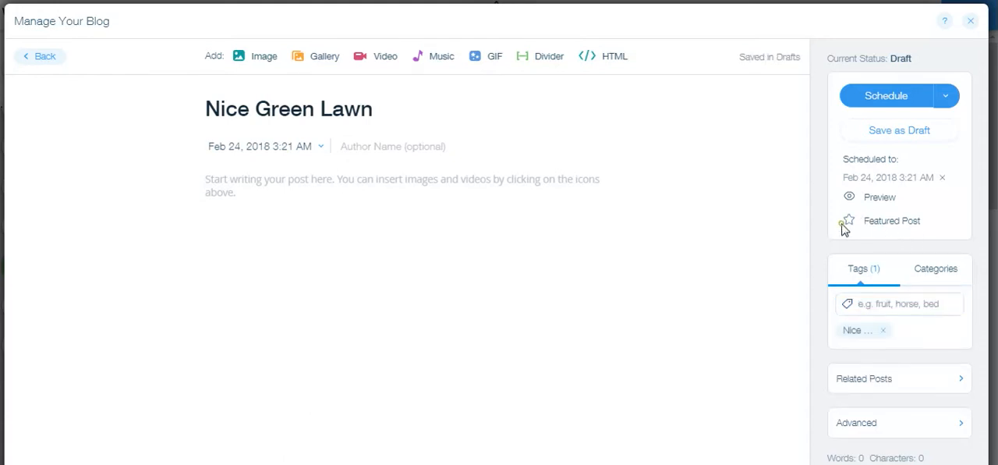
{"action": "left_click", "coordinate": [848, 220]}
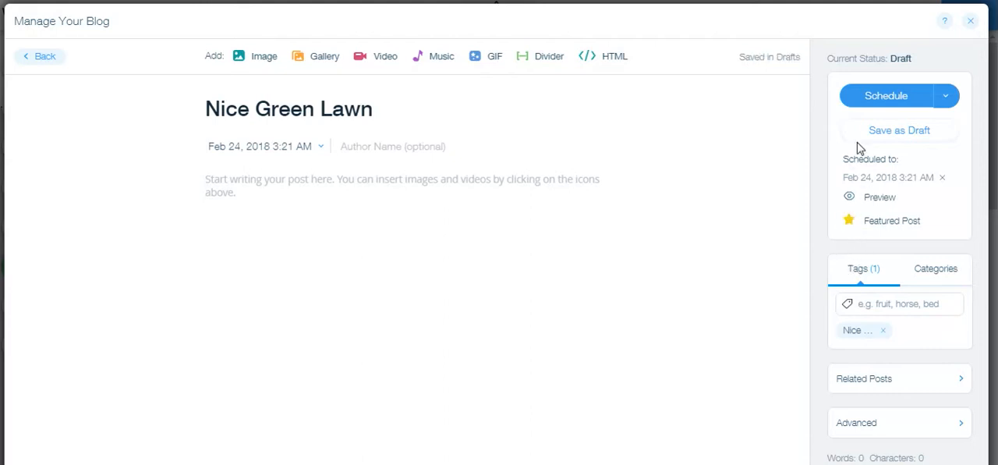
{"action": "mouse_move", "coordinate": [813, 71]}
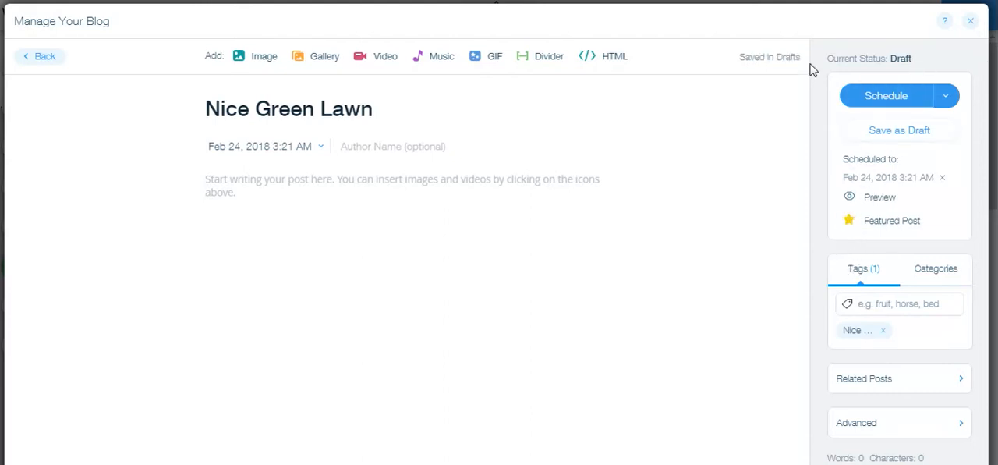
Confirm scheduling and return to the All Posts list showing Feb 24, 2018
{"action": "left_click", "coordinate": [888, 95]}
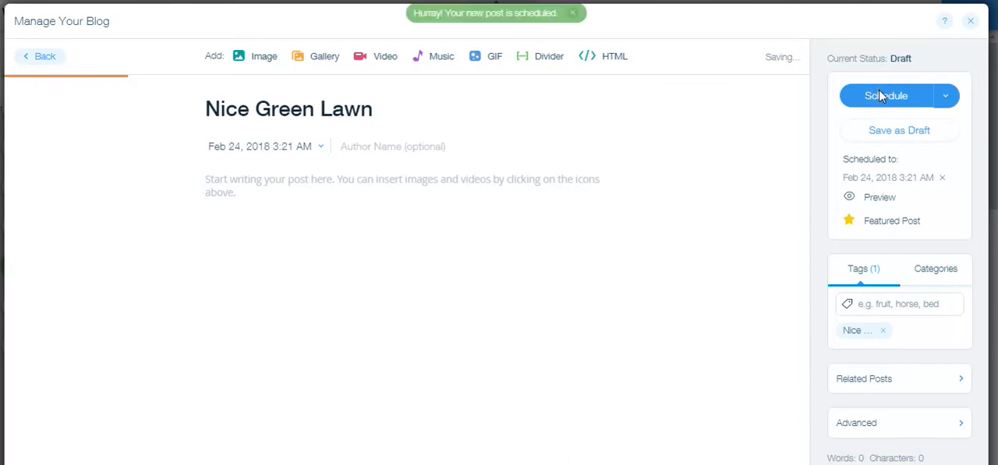
{"action": "left_click", "coordinate": [884, 96]}
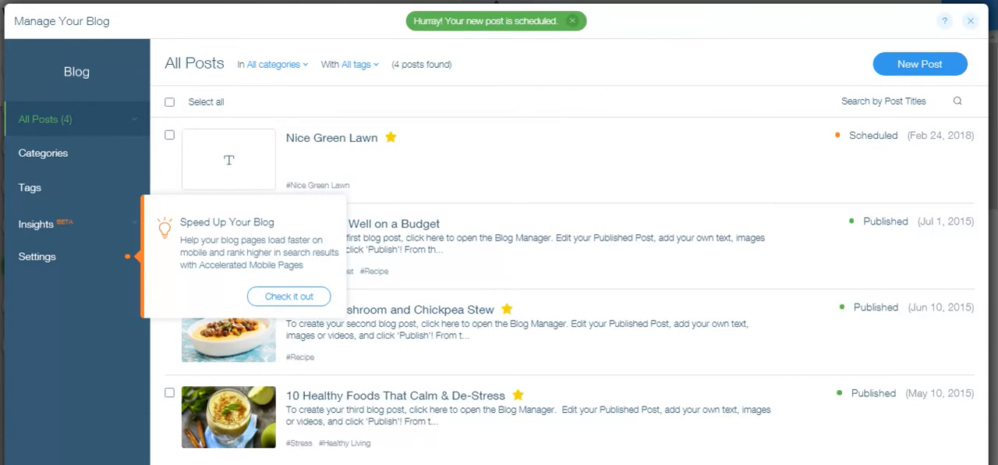
{"action": "left_click", "coordinate": [573, 20]}
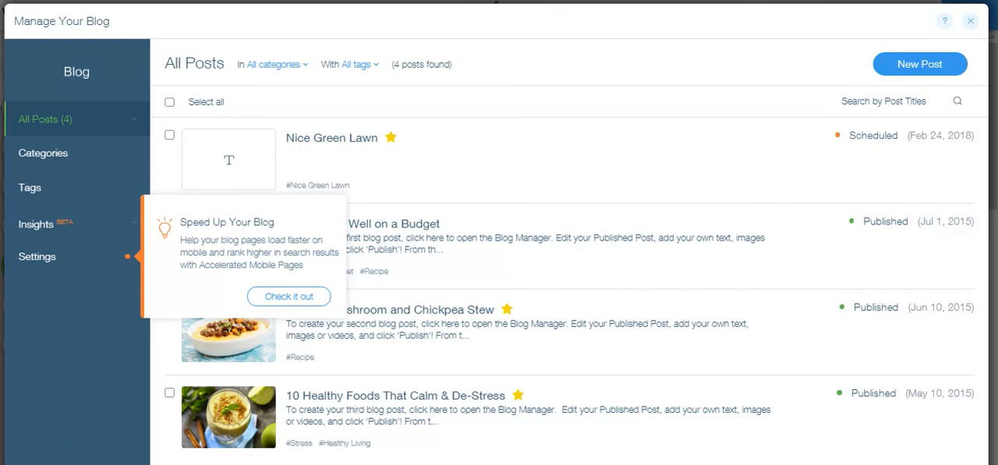